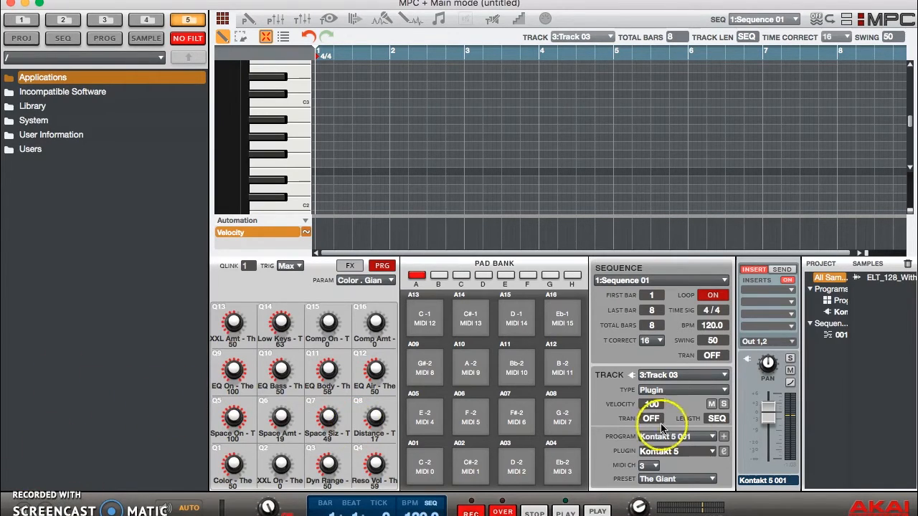
Open the Kontakt 5 window for Track 03, showing The Giant piano.
click(675, 436)
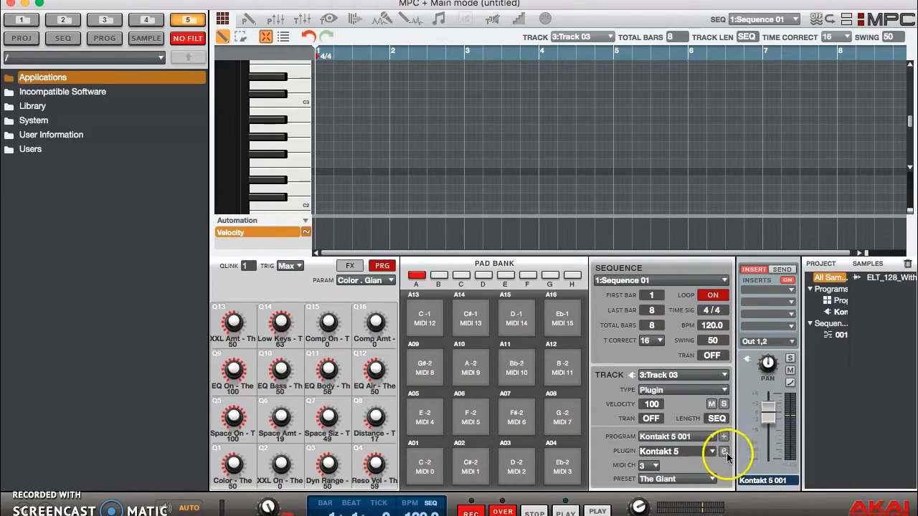
click(725, 452)
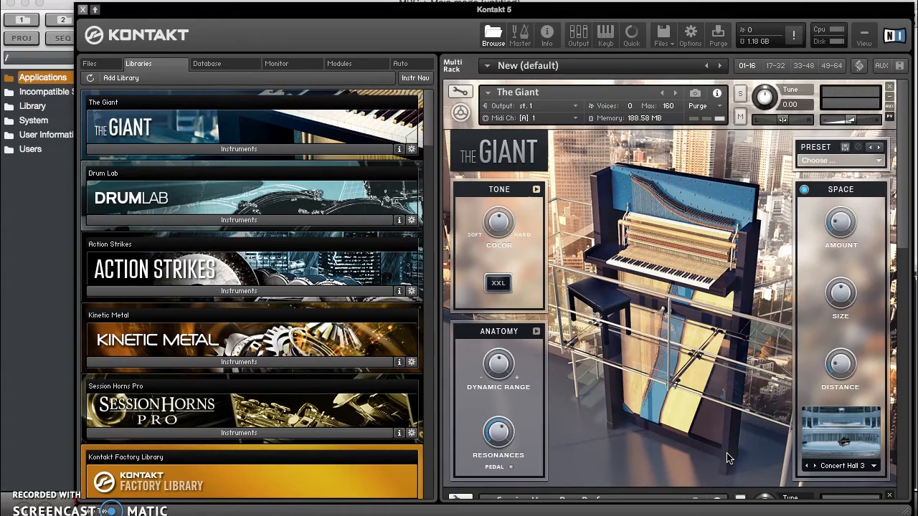
Show The Giant's MIDI channel choices on Port A in Kontakt.
click(529, 118)
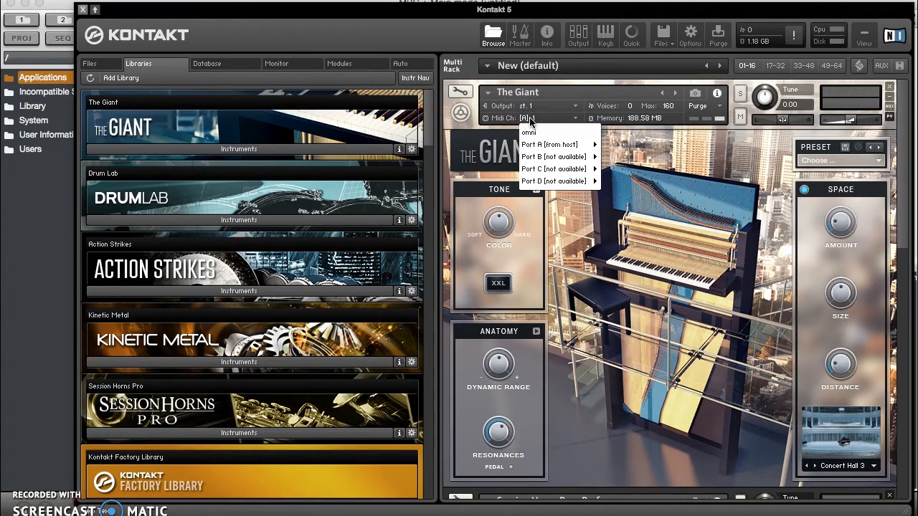
mouse_move(549, 144)
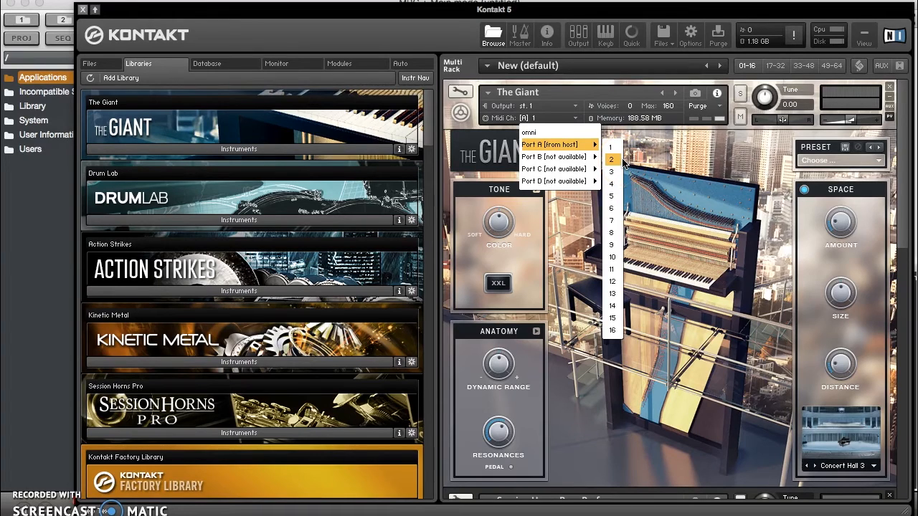
mouse_move(642, 230)
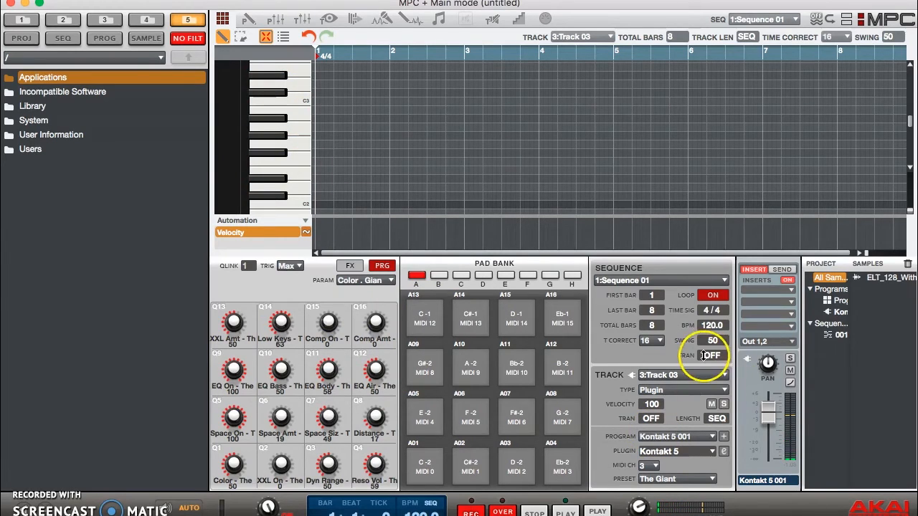
Select Track 02, then Track 01, and confirm Track 01 uses MIDI channel 1.
click(723, 375)
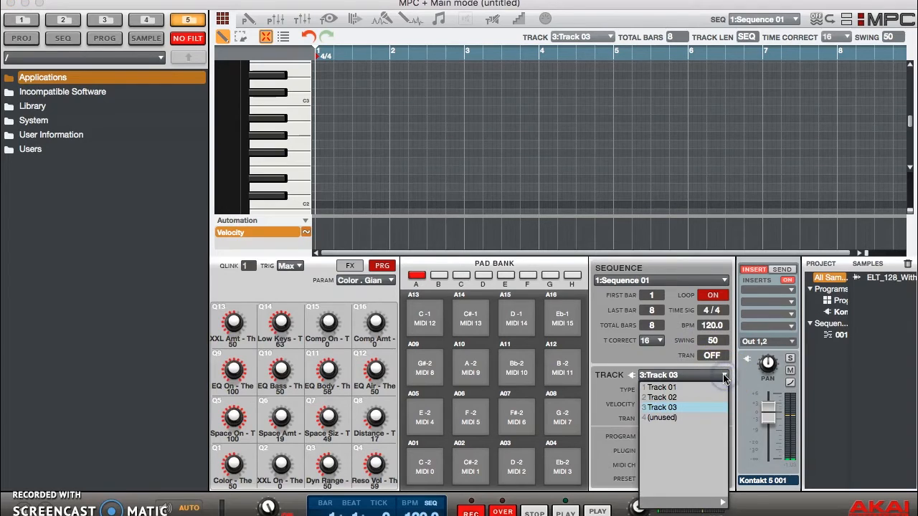
click(661, 398)
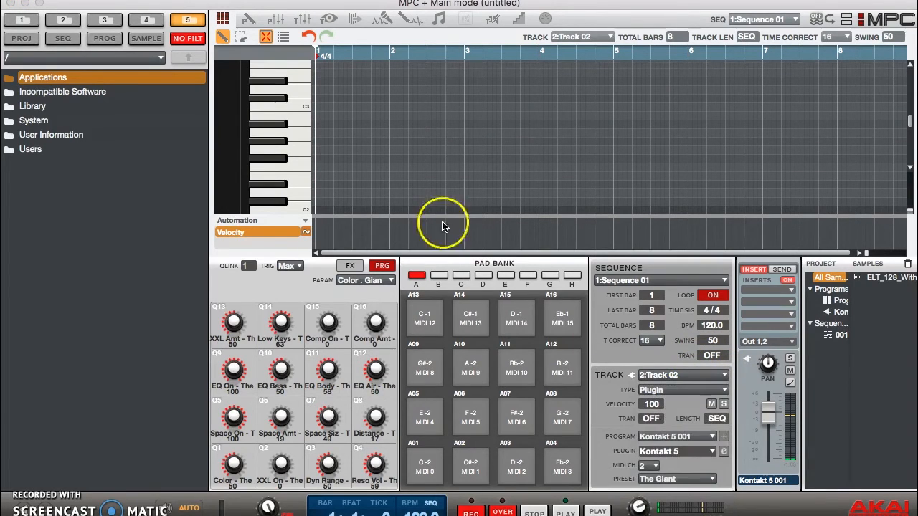
click(290, 188)
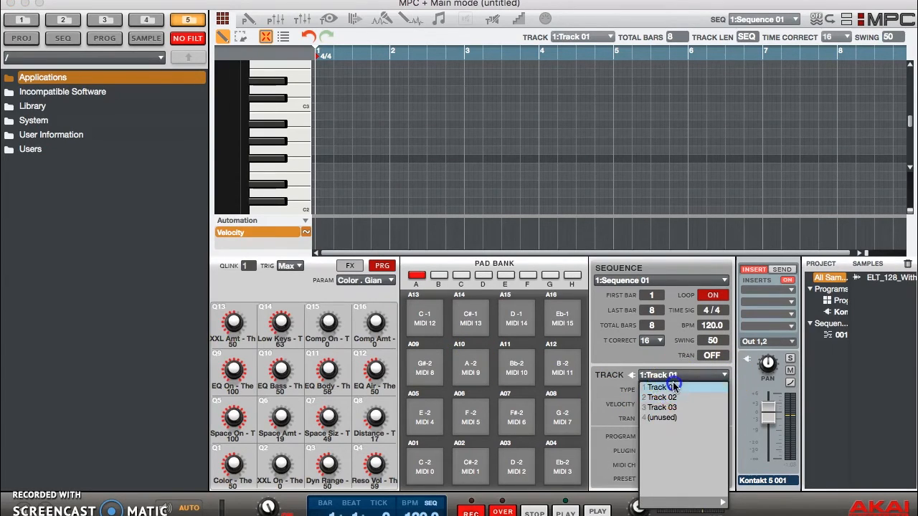
click(660, 387)
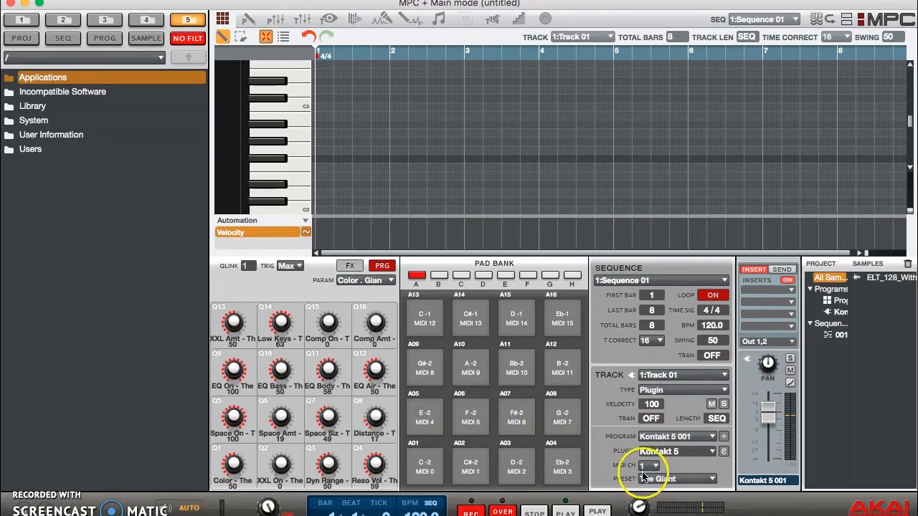
click(651, 465)
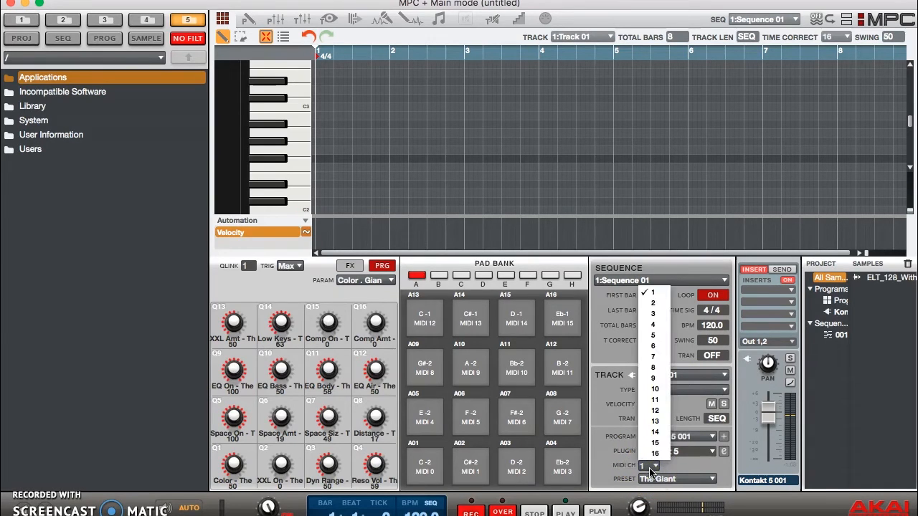